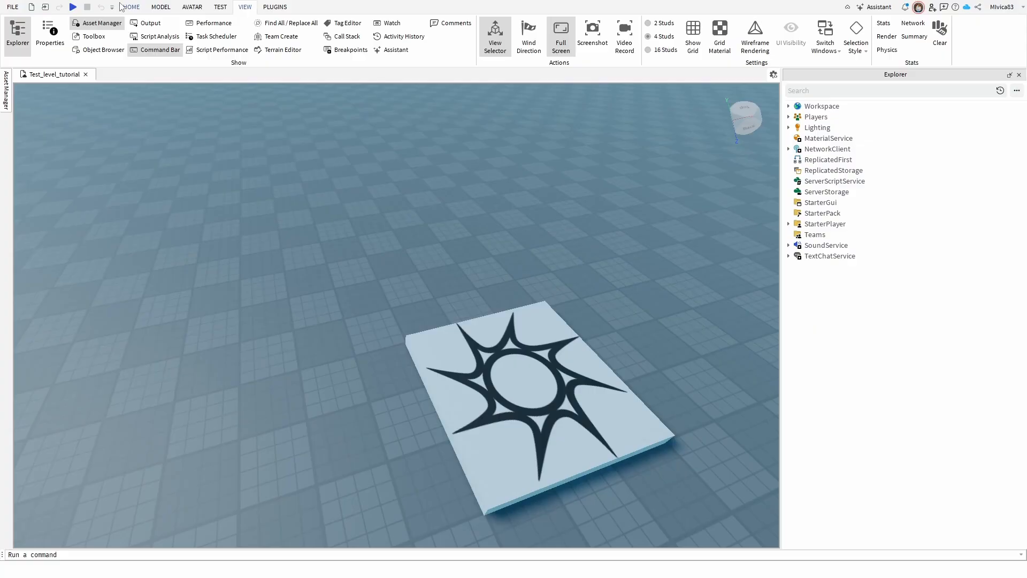
# Step: Switch the ribbon to the HOME tab with select, move, scale and rotate tools
pyautogui.click(131, 7)
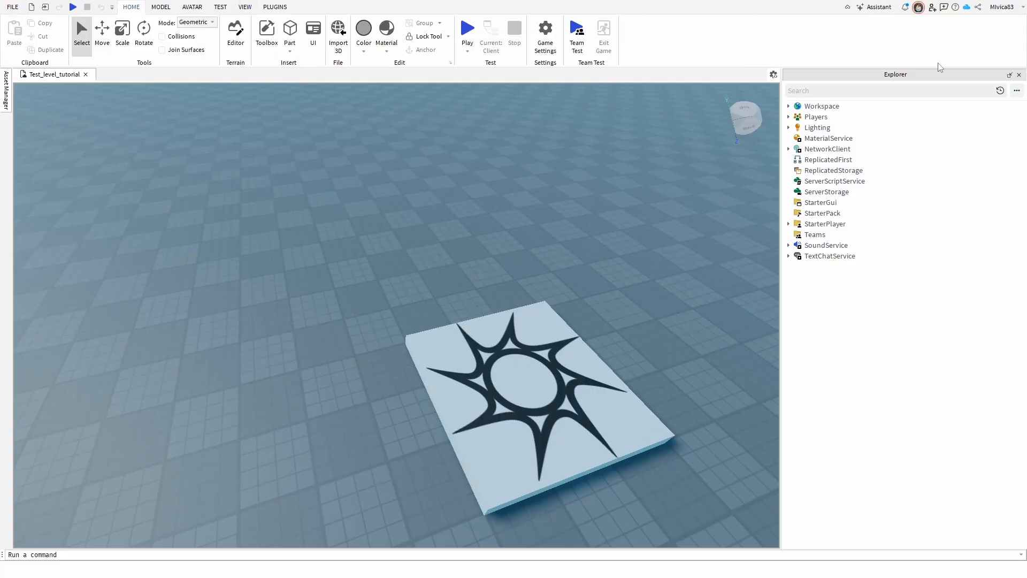
pyautogui.moveTo(852, 517)
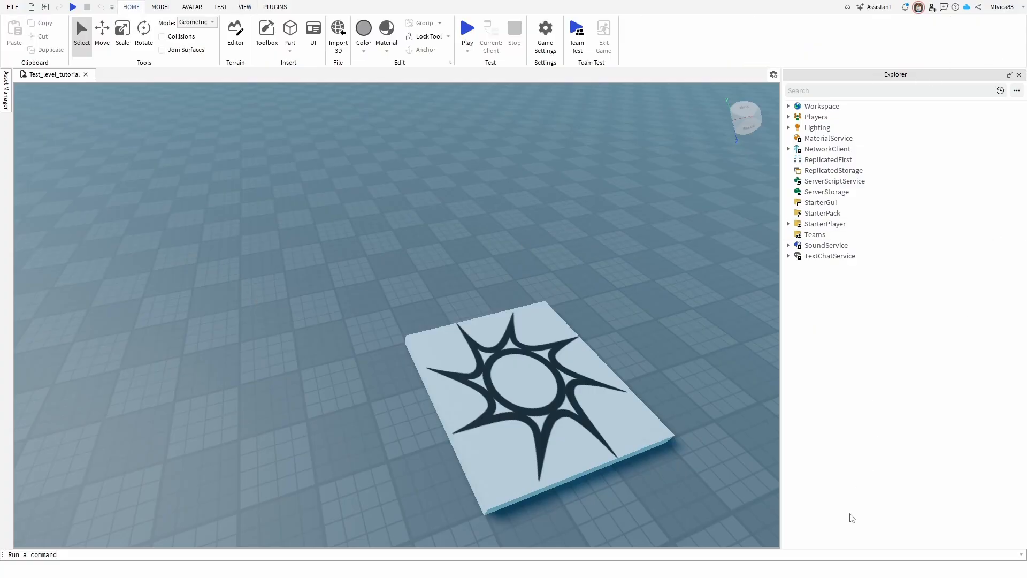
pyautogui.moveTo(827, 550)
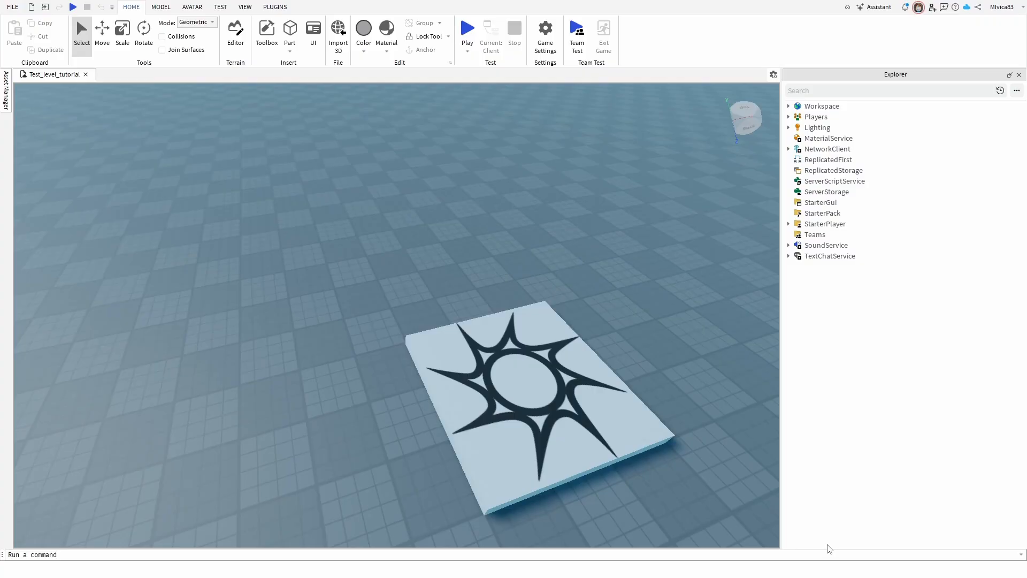
pyautogui.moveTo(716, 473)
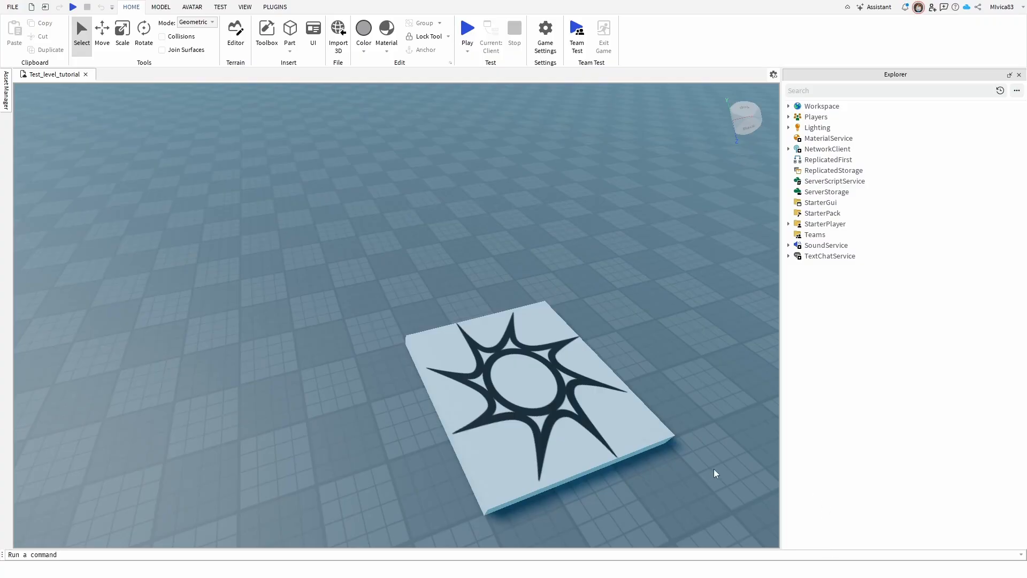
# Step: Show the Properties panel from the VIEW tab, docked beside Explorer
pyautogui.click(245, 6)
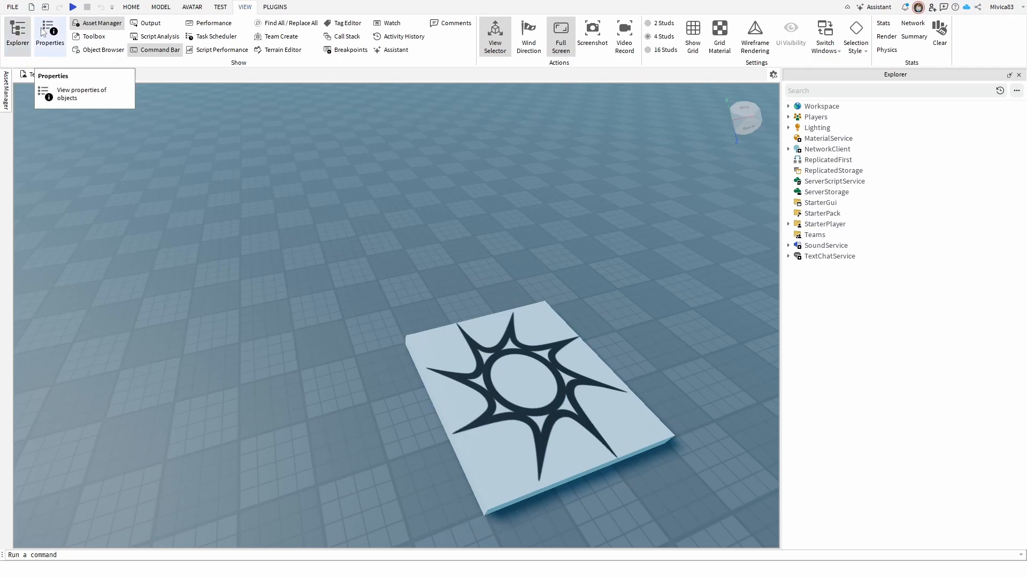
pyautogui.click(829, 541)
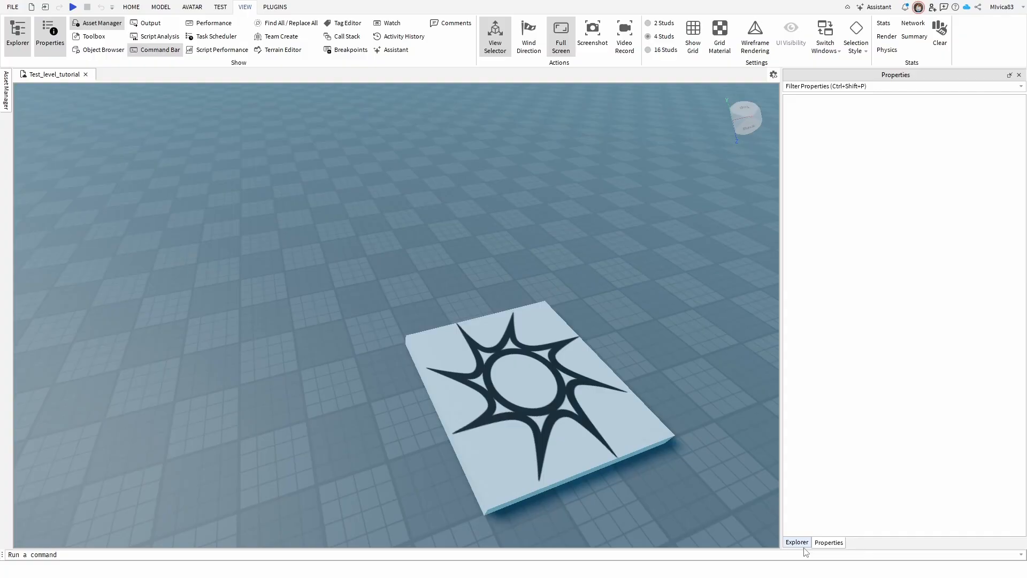
pyautogui.moveTo(829, 481)
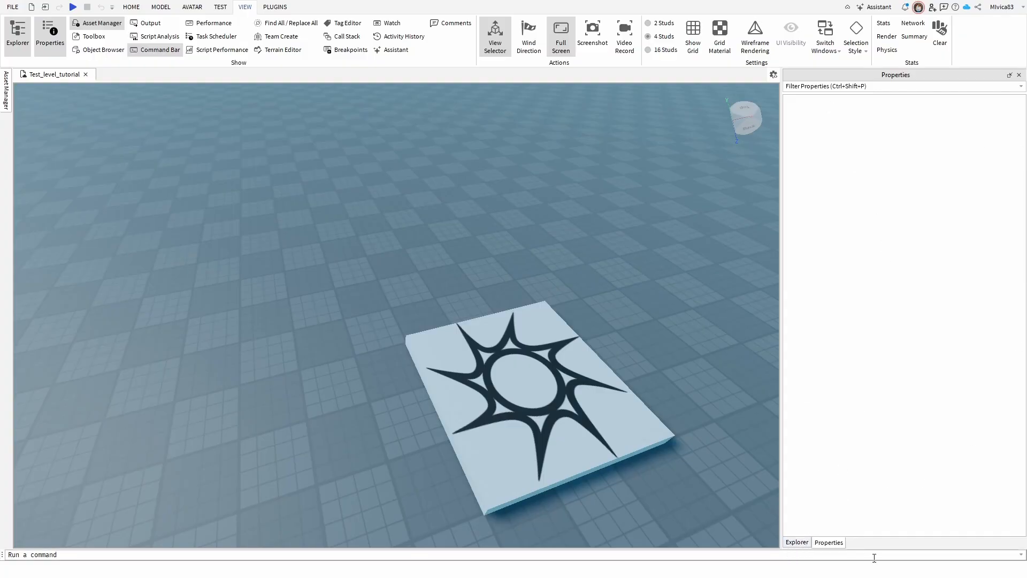
# Step: Select the SpawnLocation pad and display its settings in the Properties tab
pyautogui.click(796, 542)
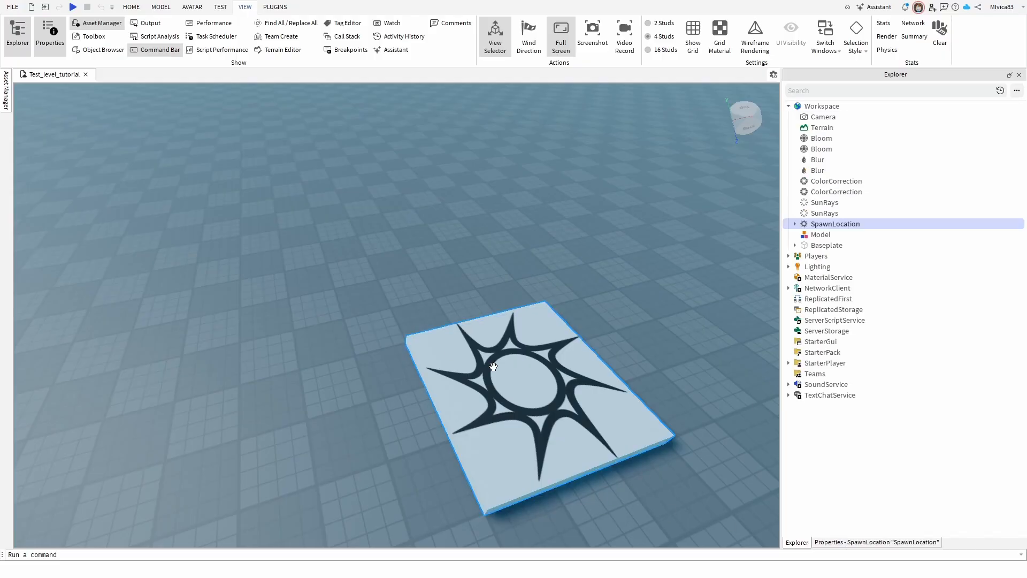
pyautogui.moveTo(790, 546)
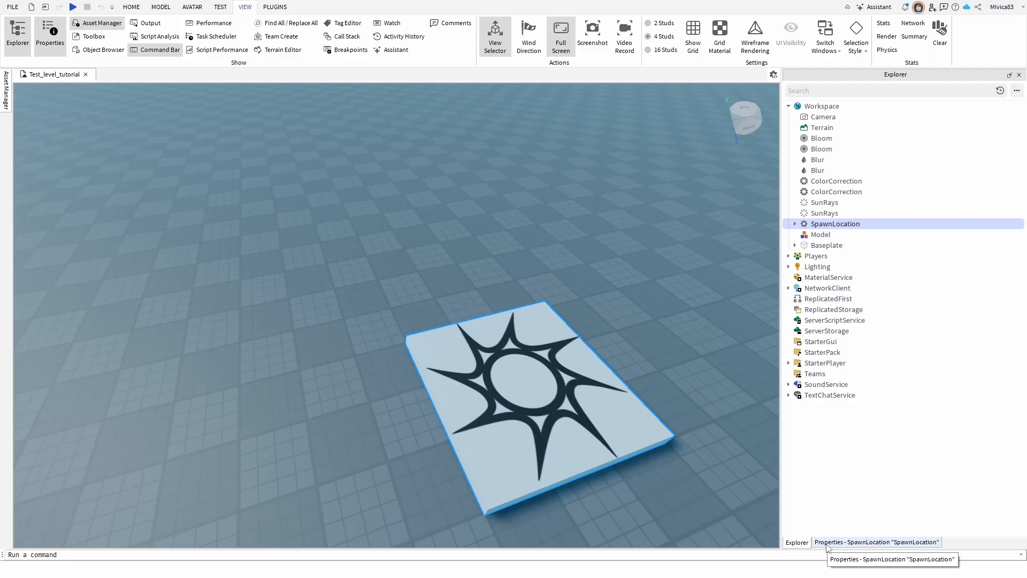
pyautogui.click(876, 542)
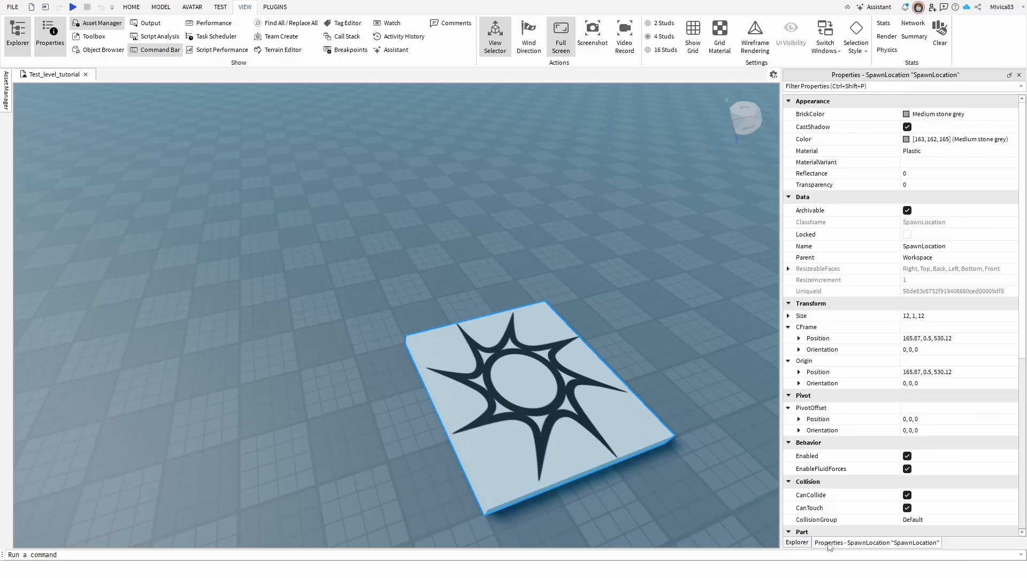
pyautogui.moveTo(918, 162)
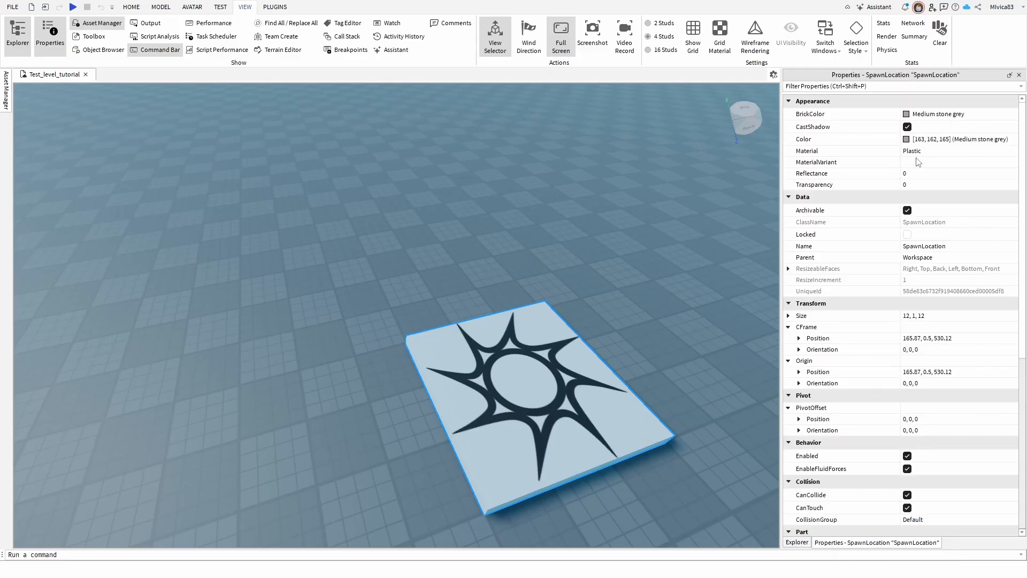
pyautogui.moveTo(856, 211)
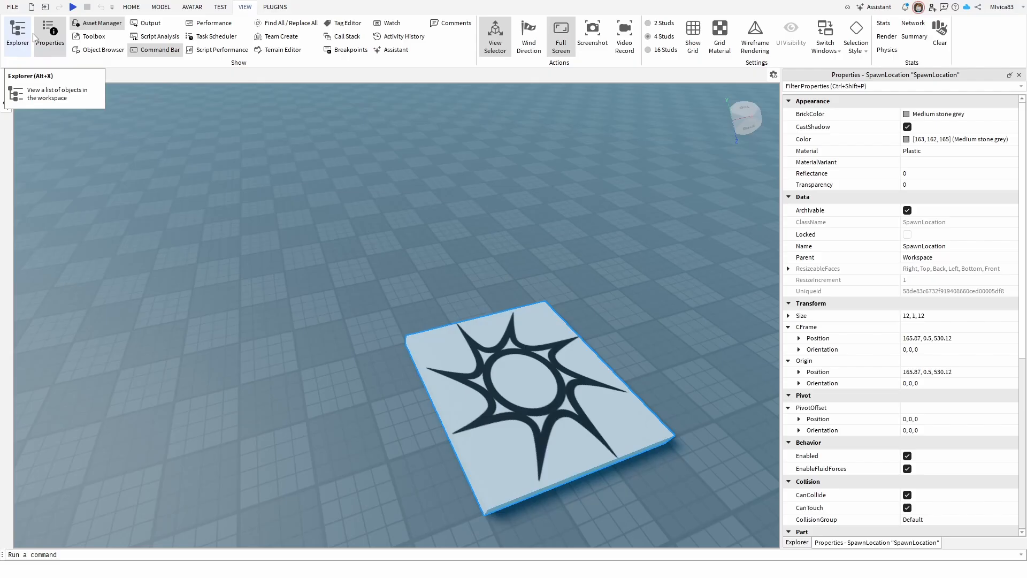
pyautogui.moveTo(50, 32)
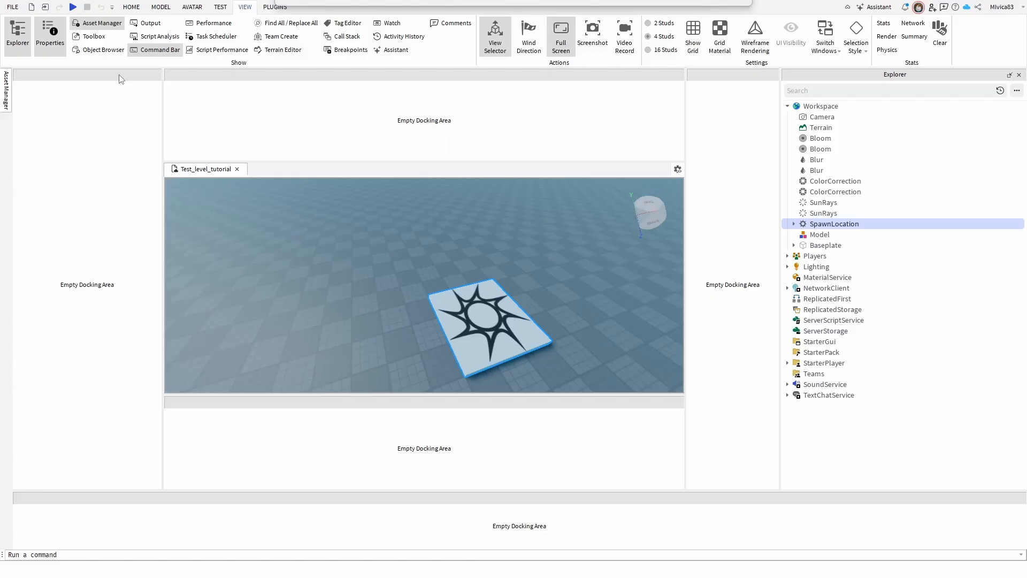
# Step: Dock the Properties panel in the left docking area and expand its side tab
pyautogui.click(50, 35)
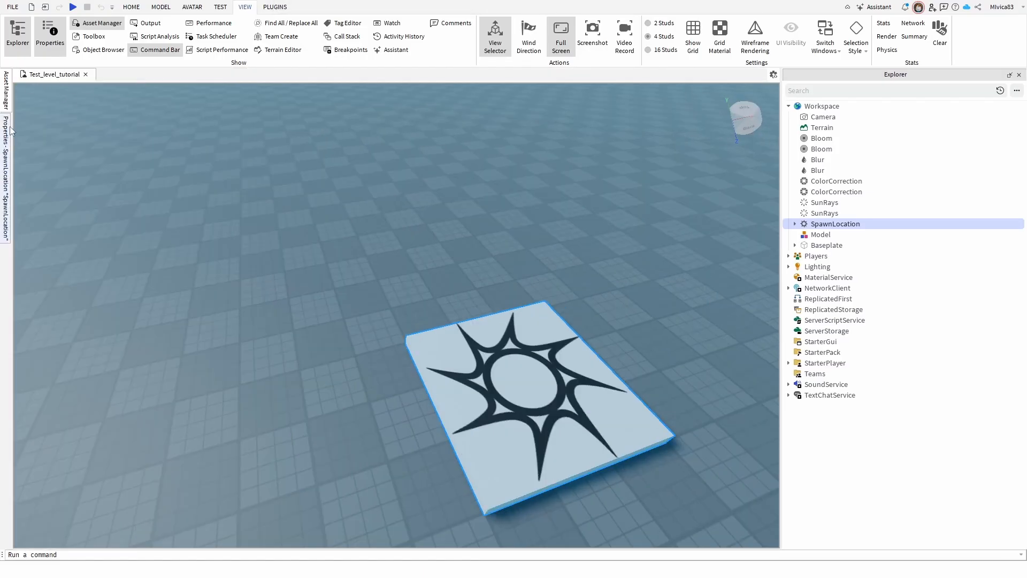
pyautogui.click(49, 31)
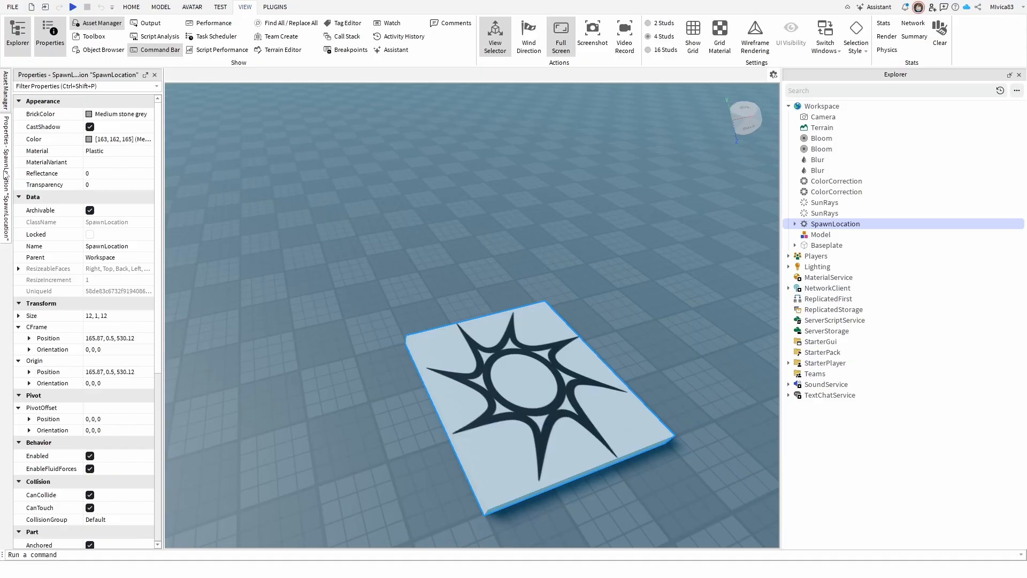